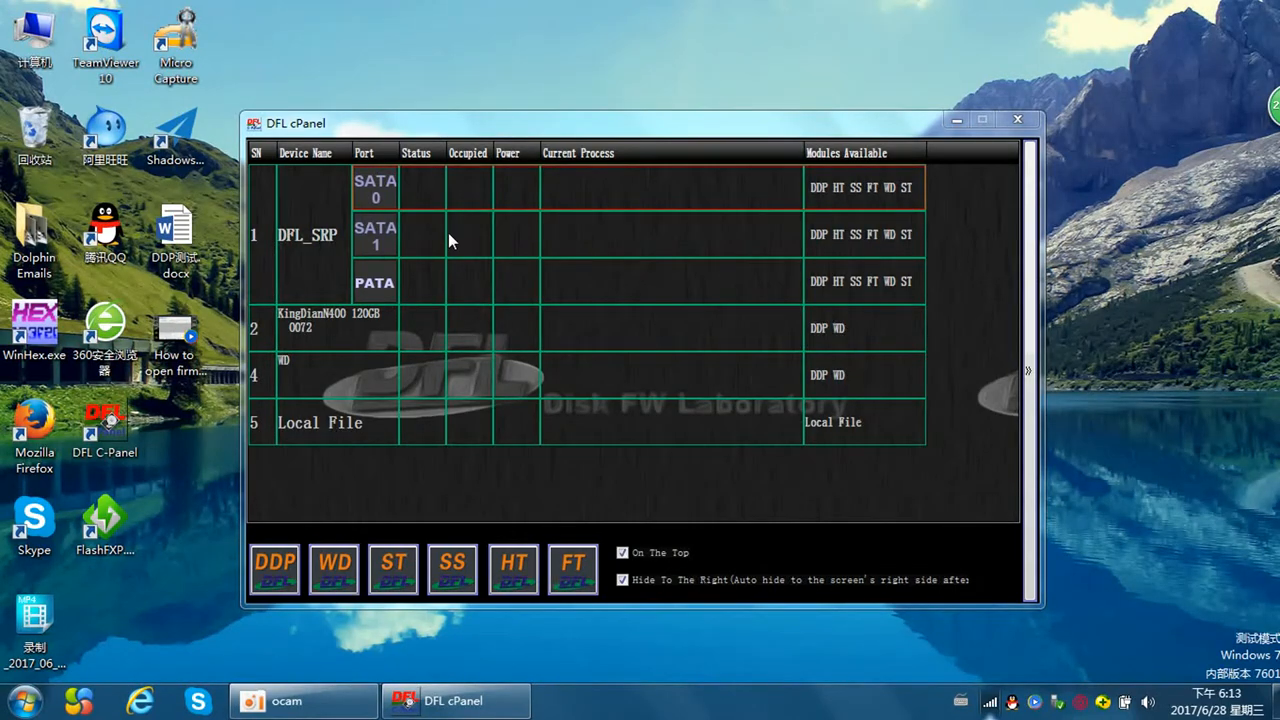
mouse_move(443, 198)
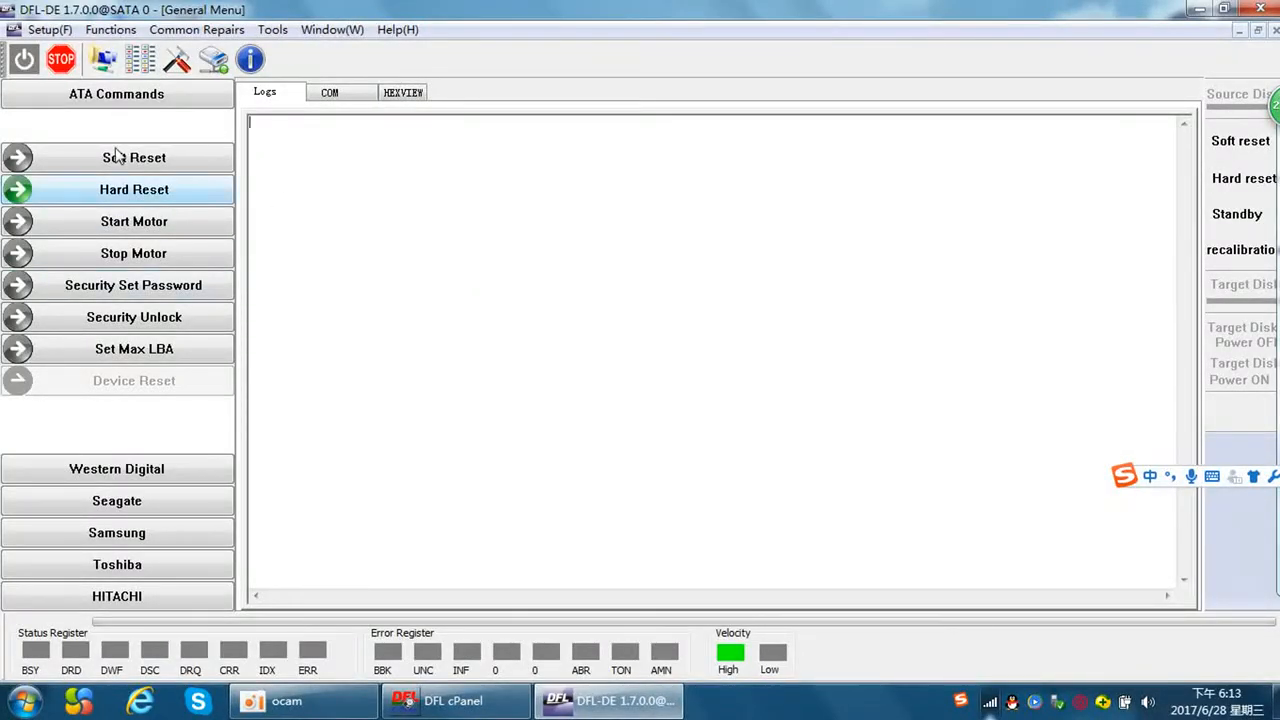
- Soft-reset the SATA 0 source drive so it is detected and reports ready
click(134, 189)
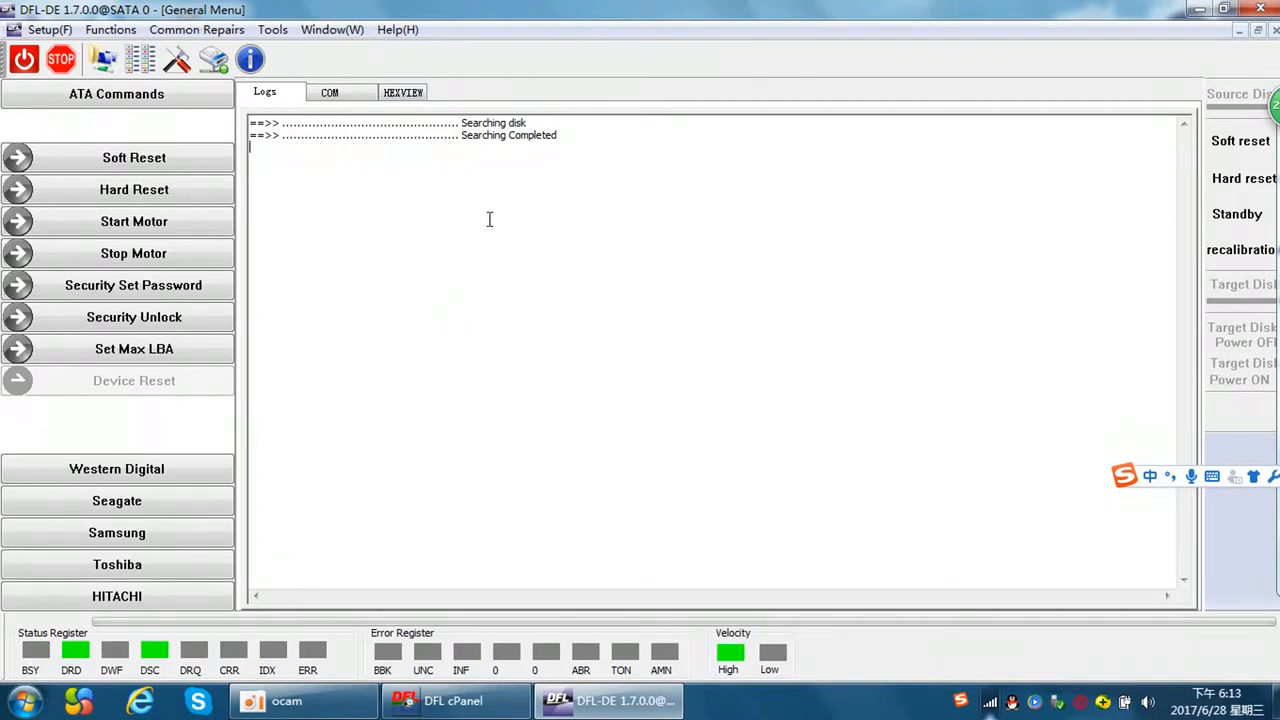
mouse_move(283, 431)
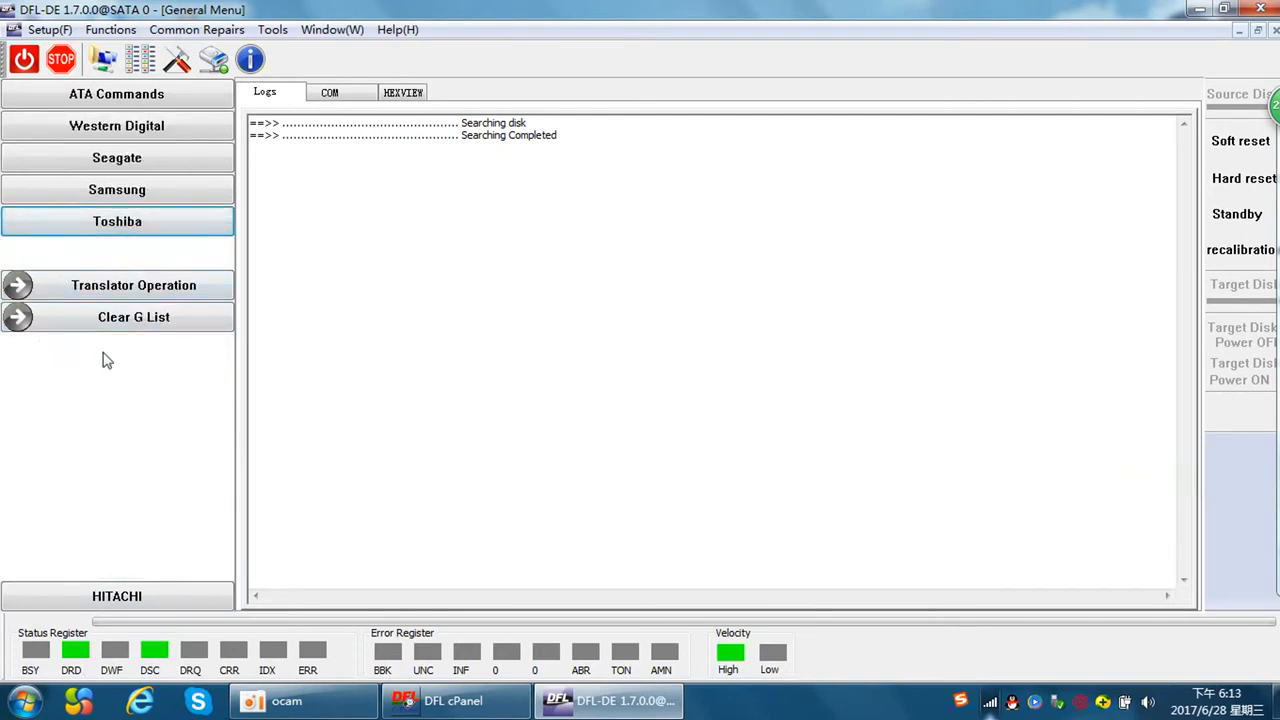
mouse_move(133, 285)
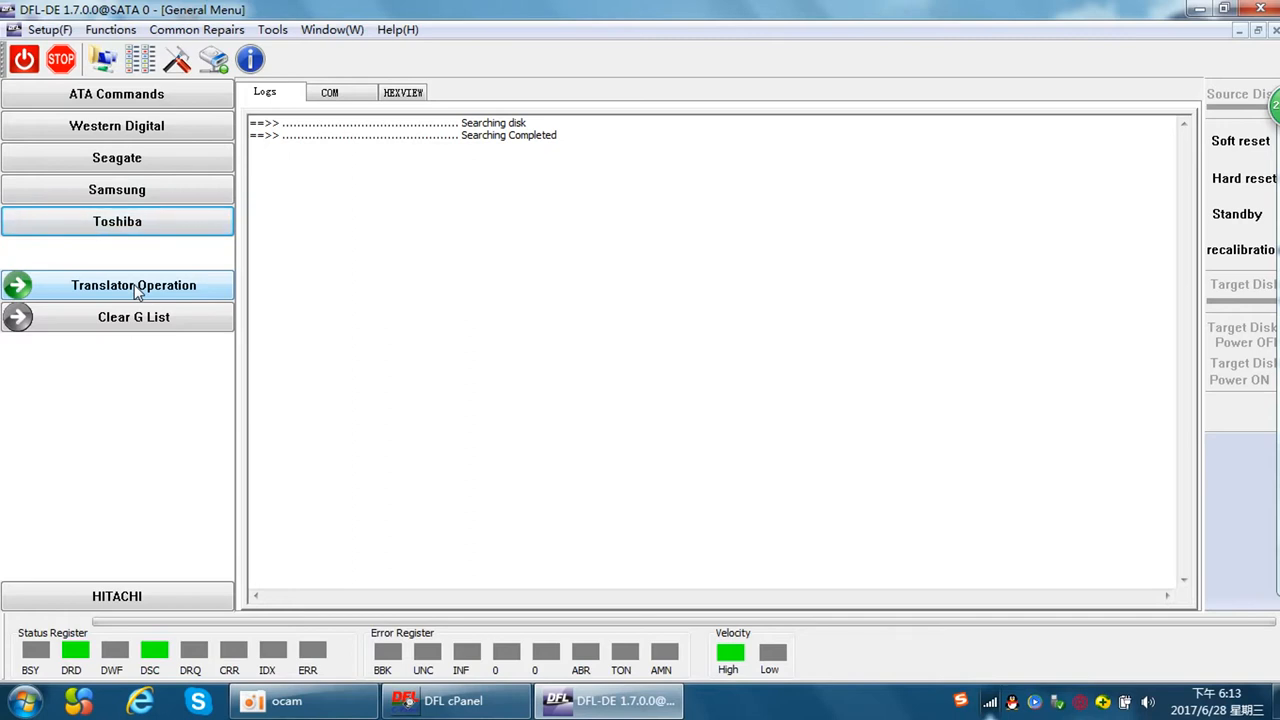
mouse_move(147, 347)
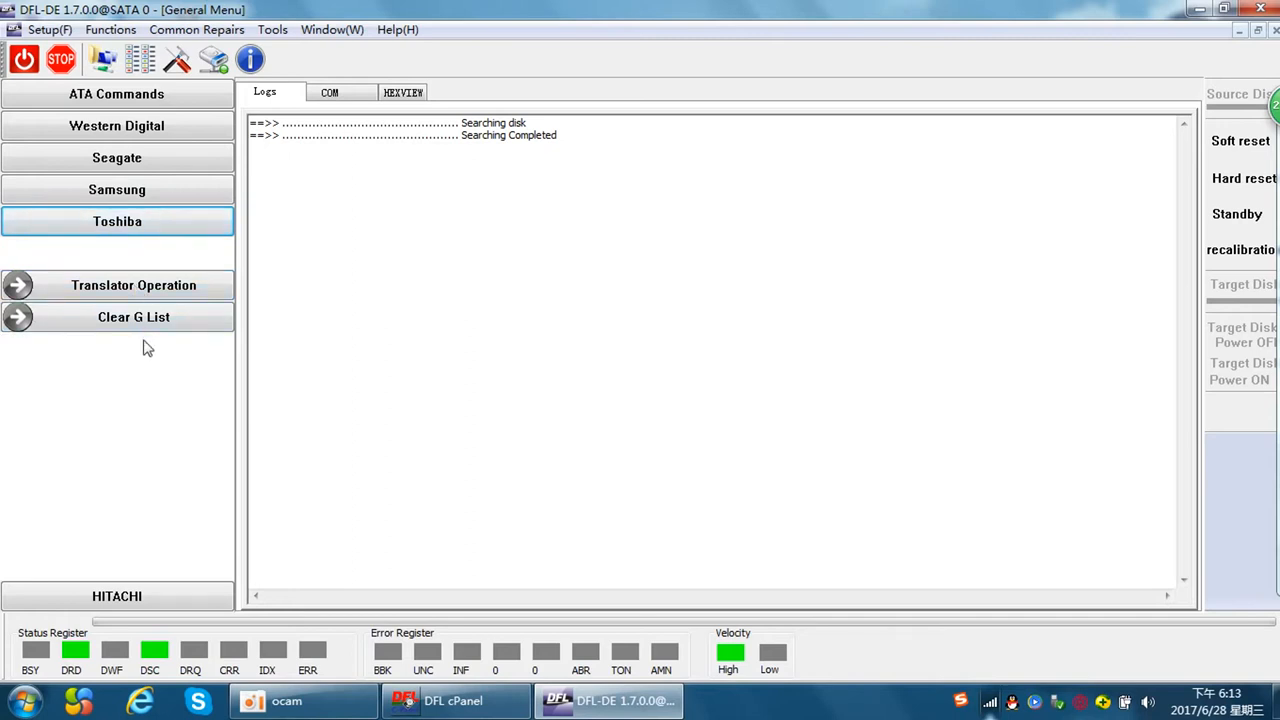
mouse_move(198, 362)
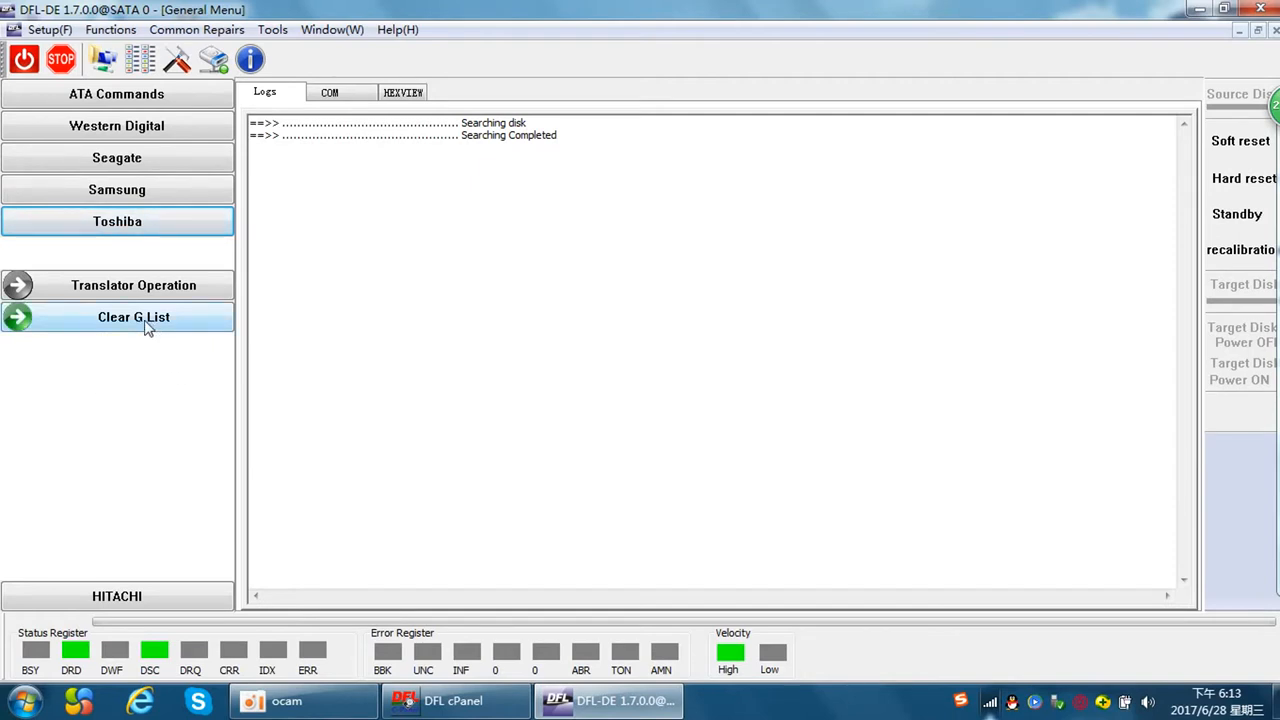
mouse_move(147, 358)
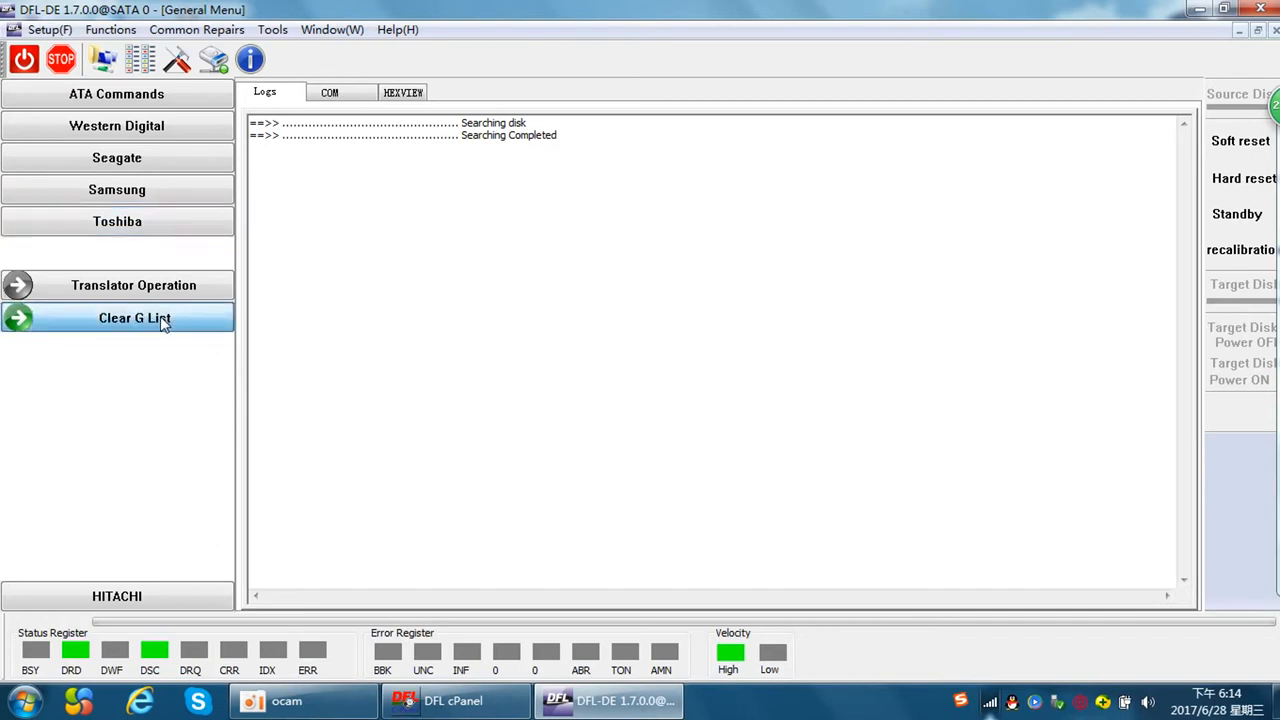
- Clear the Toshiba drive's G-list on SATA 0
click(133, 317)
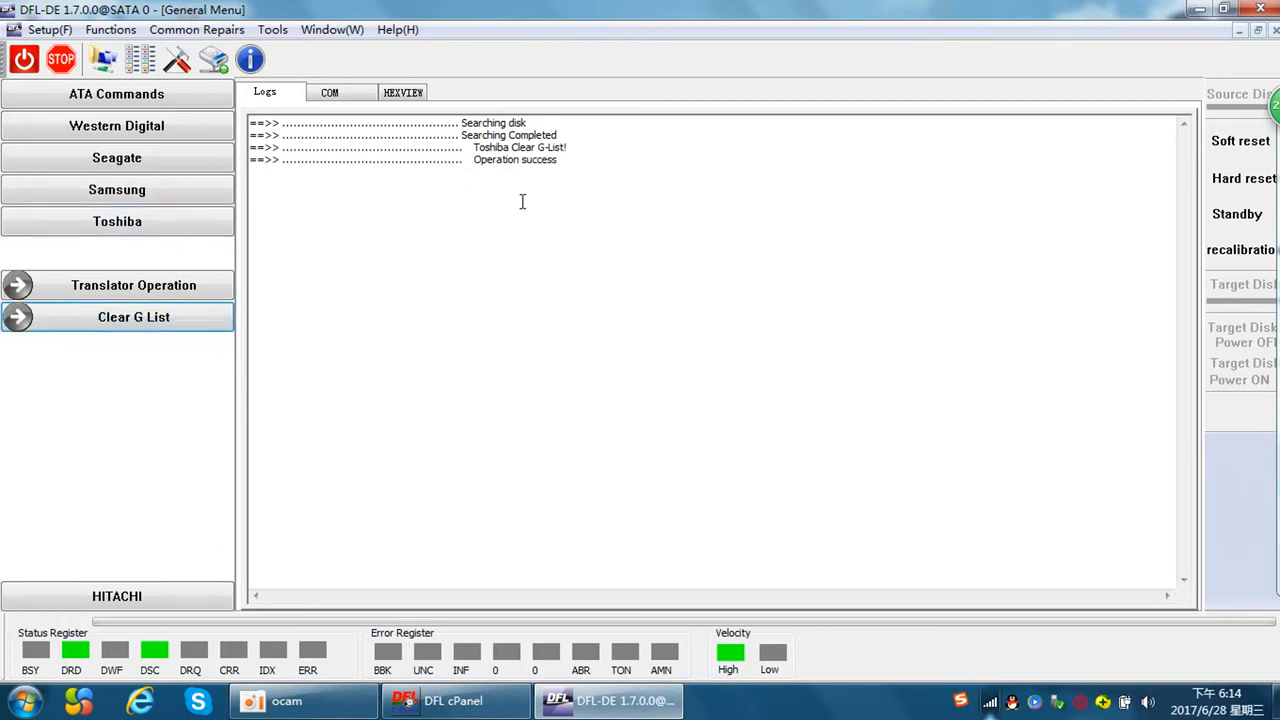
mouse_move(557, 192)
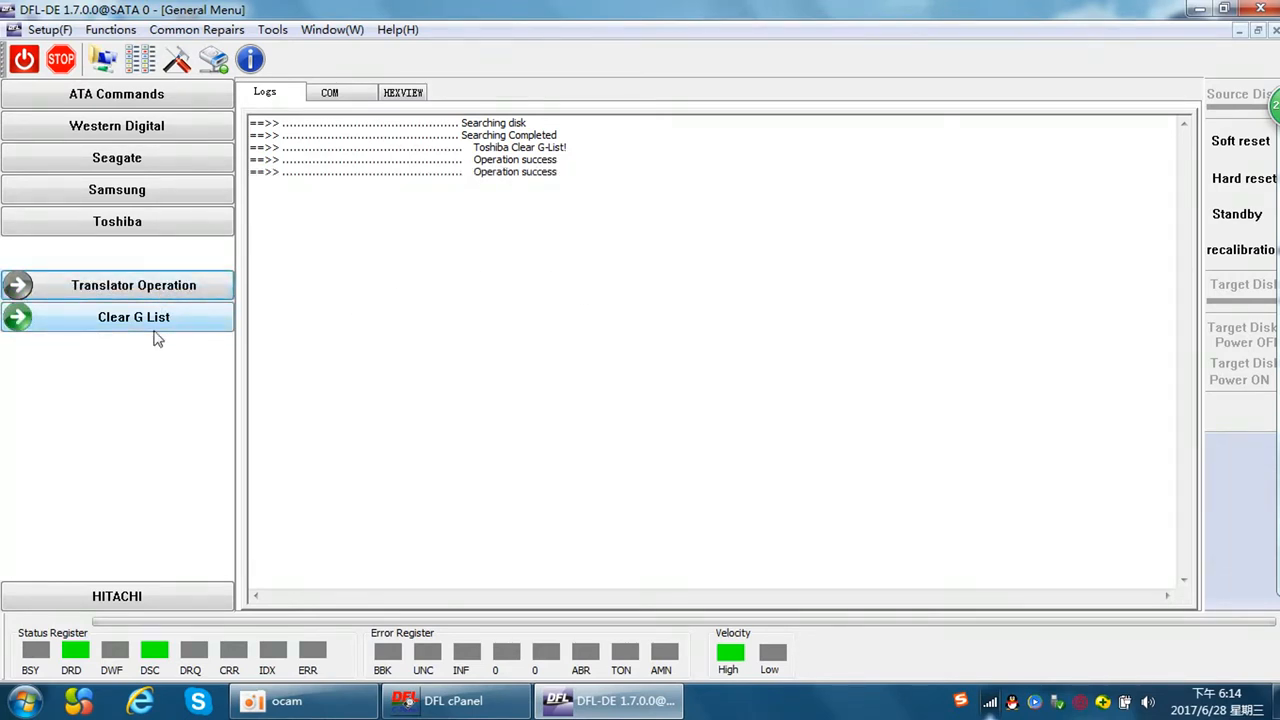
mouse_move(165, 337)
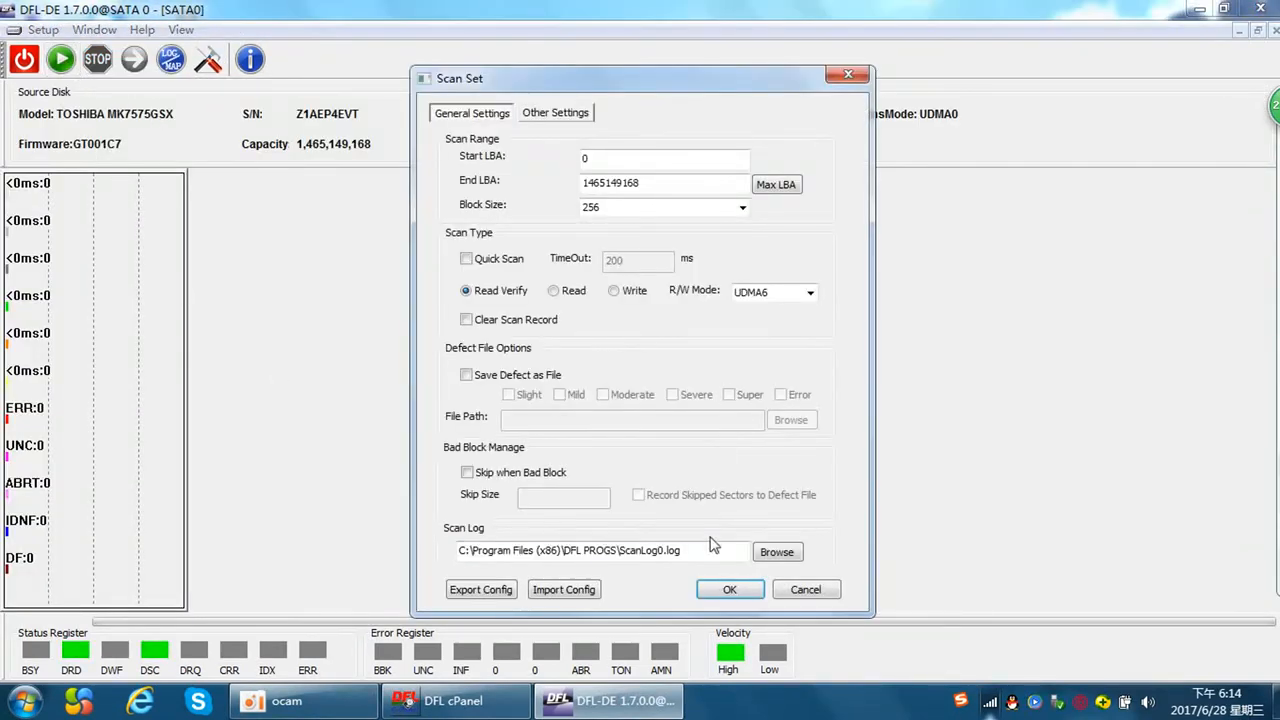
- Cancel the surface Scan Set dialog without scanning
click(729, 589)
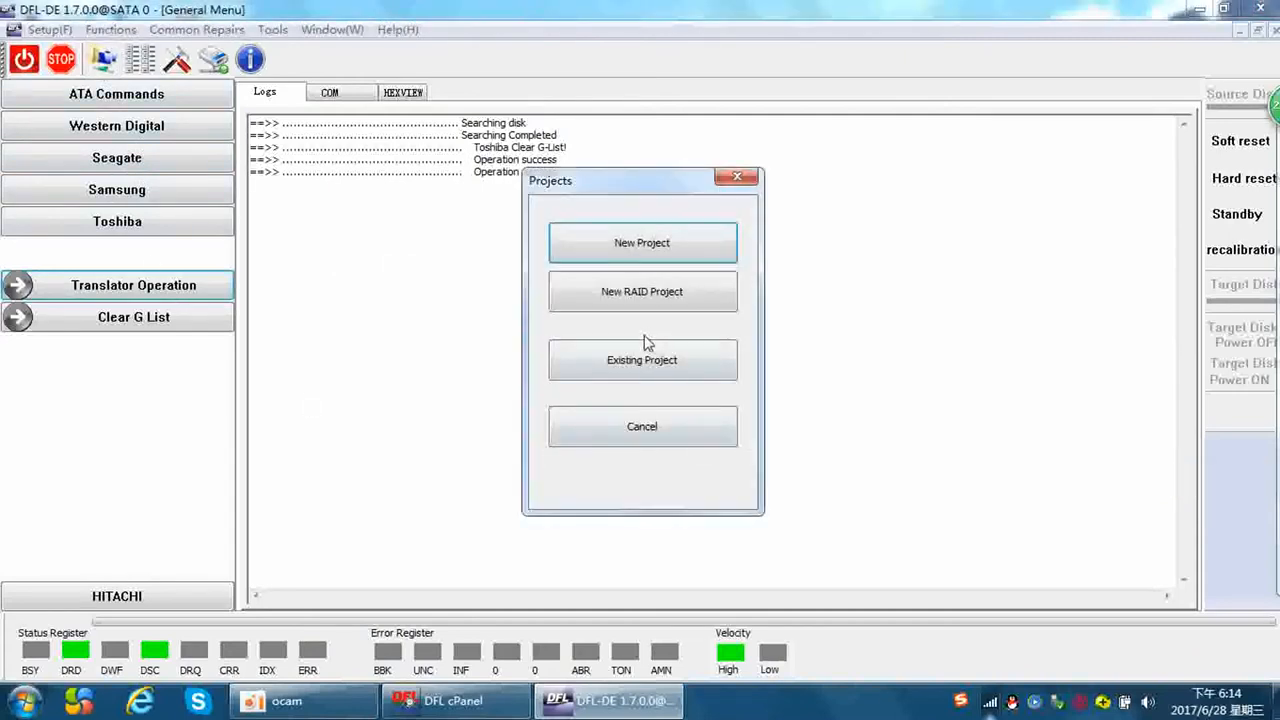
- Create a new project with SATA 0 as source and Disk Image as the function
click(641, 242)
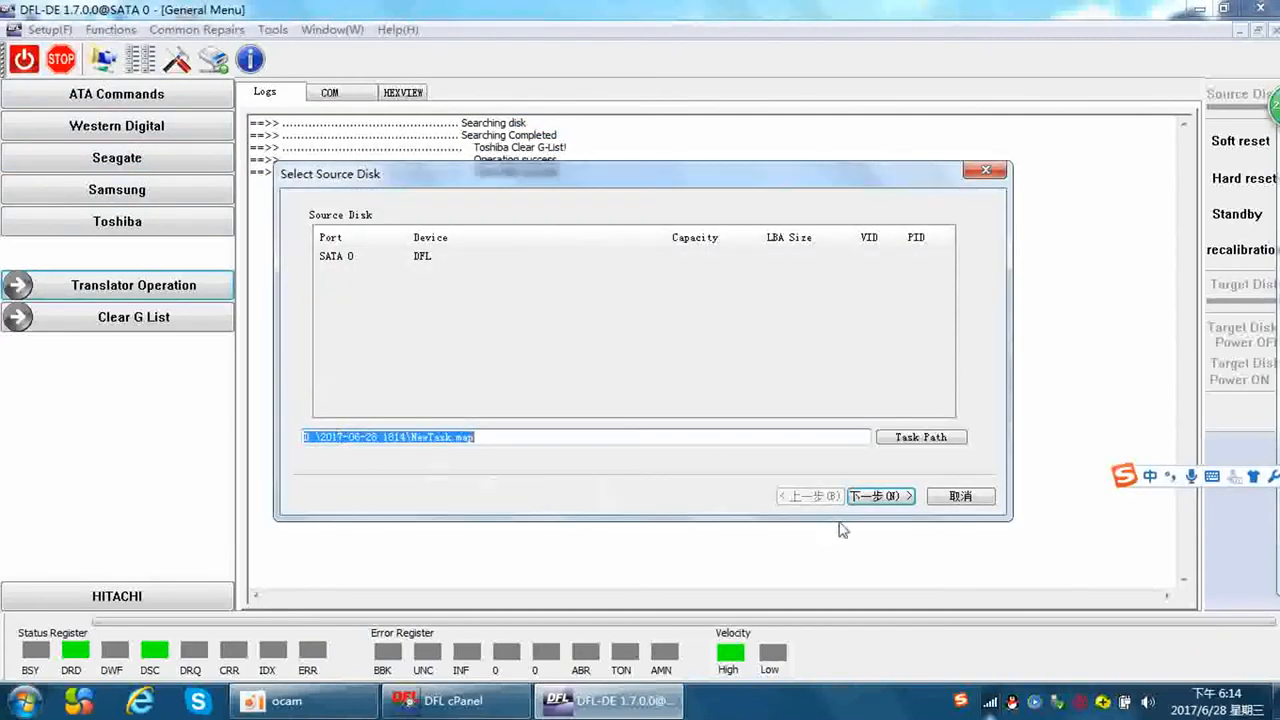
click(875, 496)
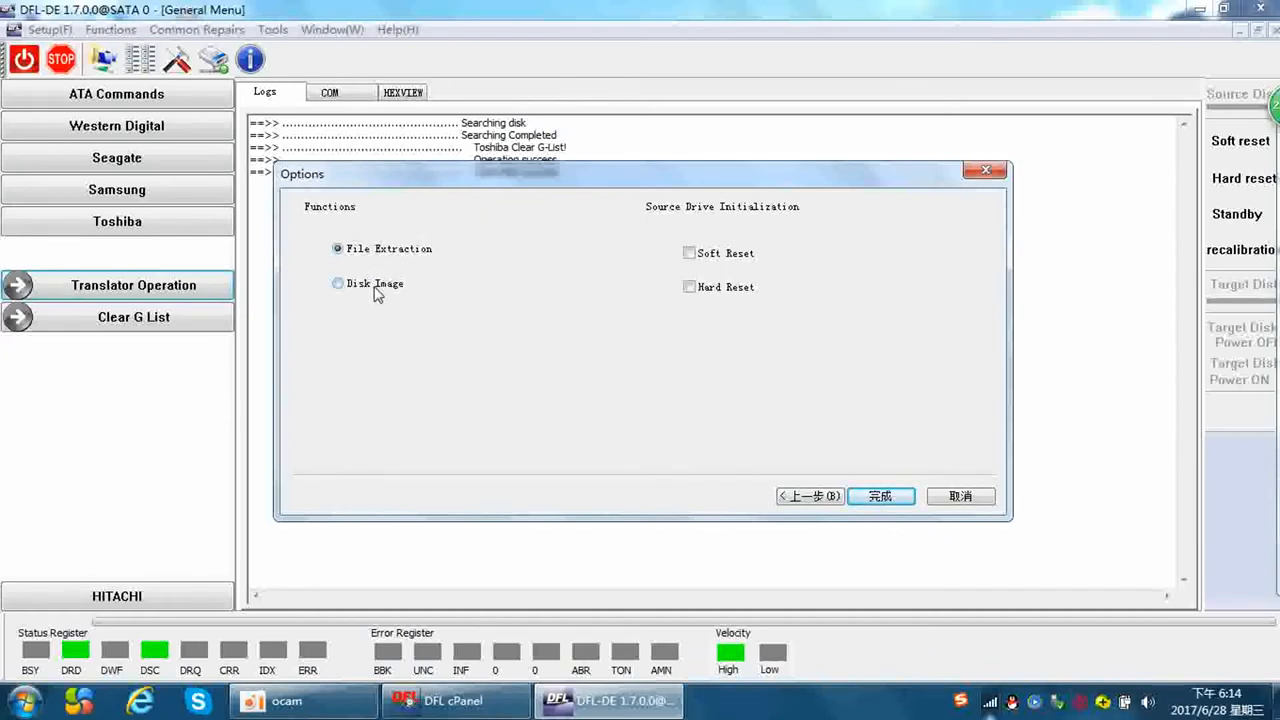
click(338, 283)
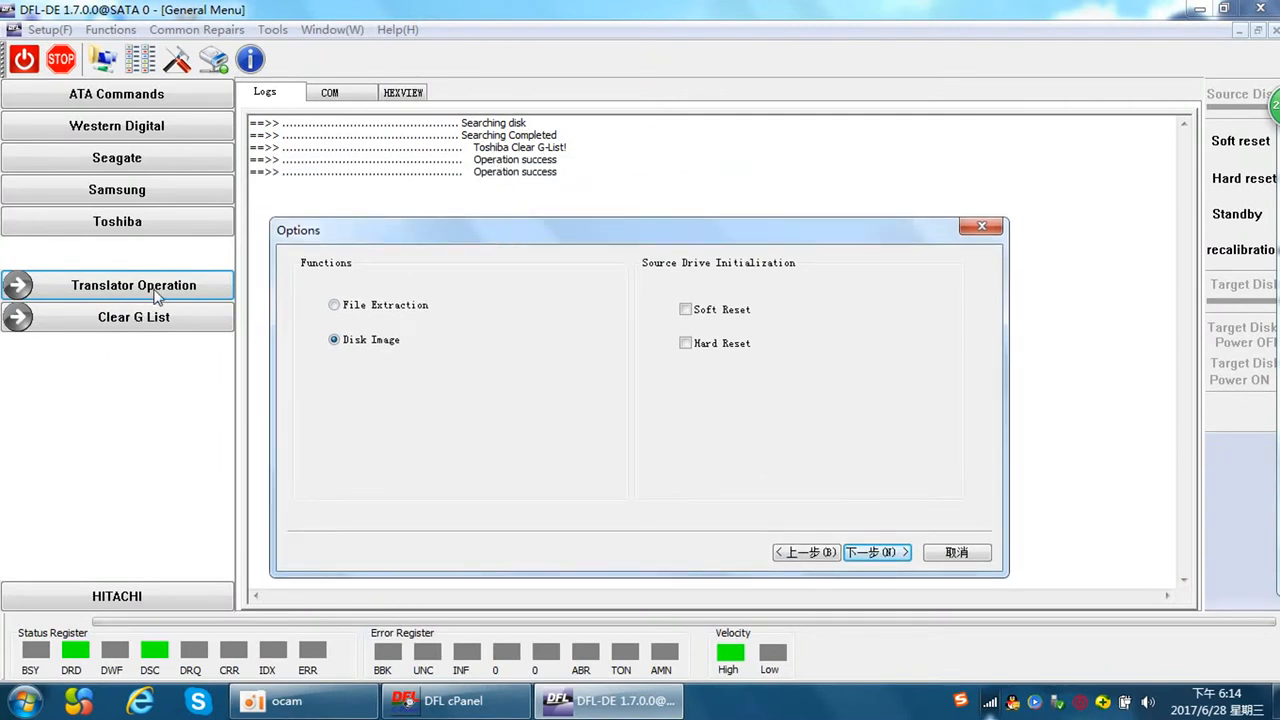
mouse_move(190, 297)
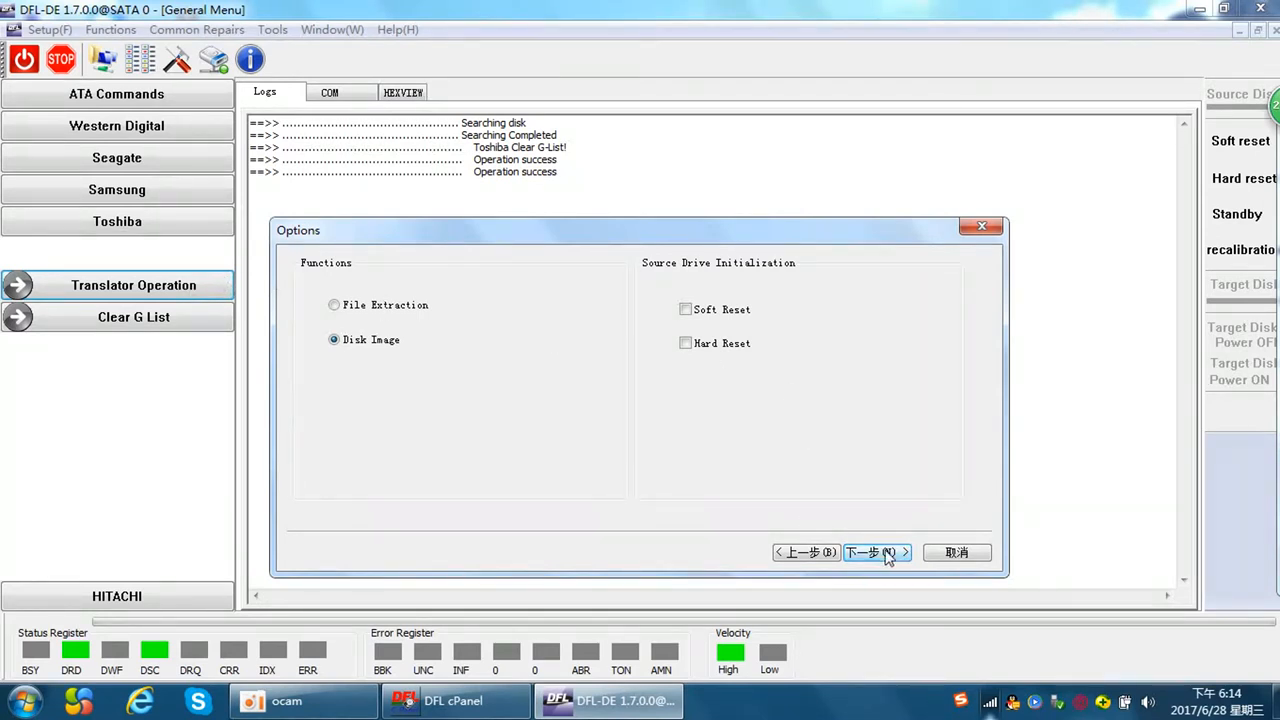
click(871, 552)
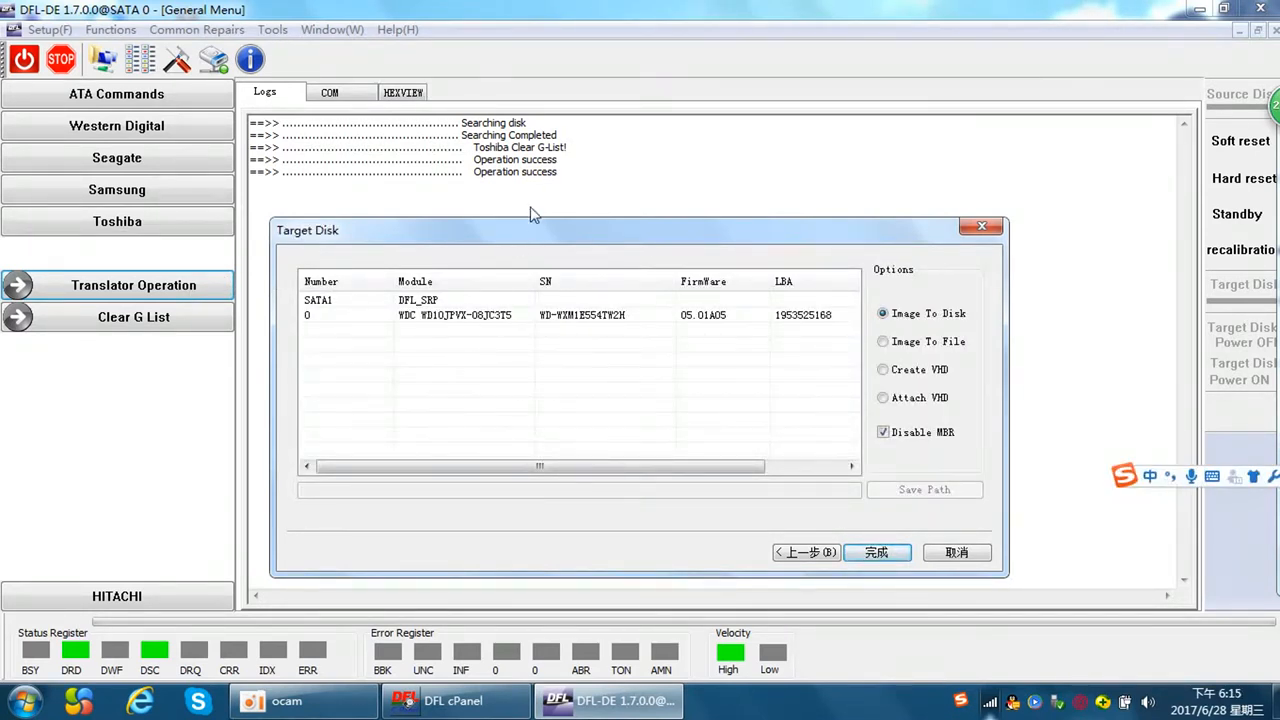
drag(530, 230, 492, 215)
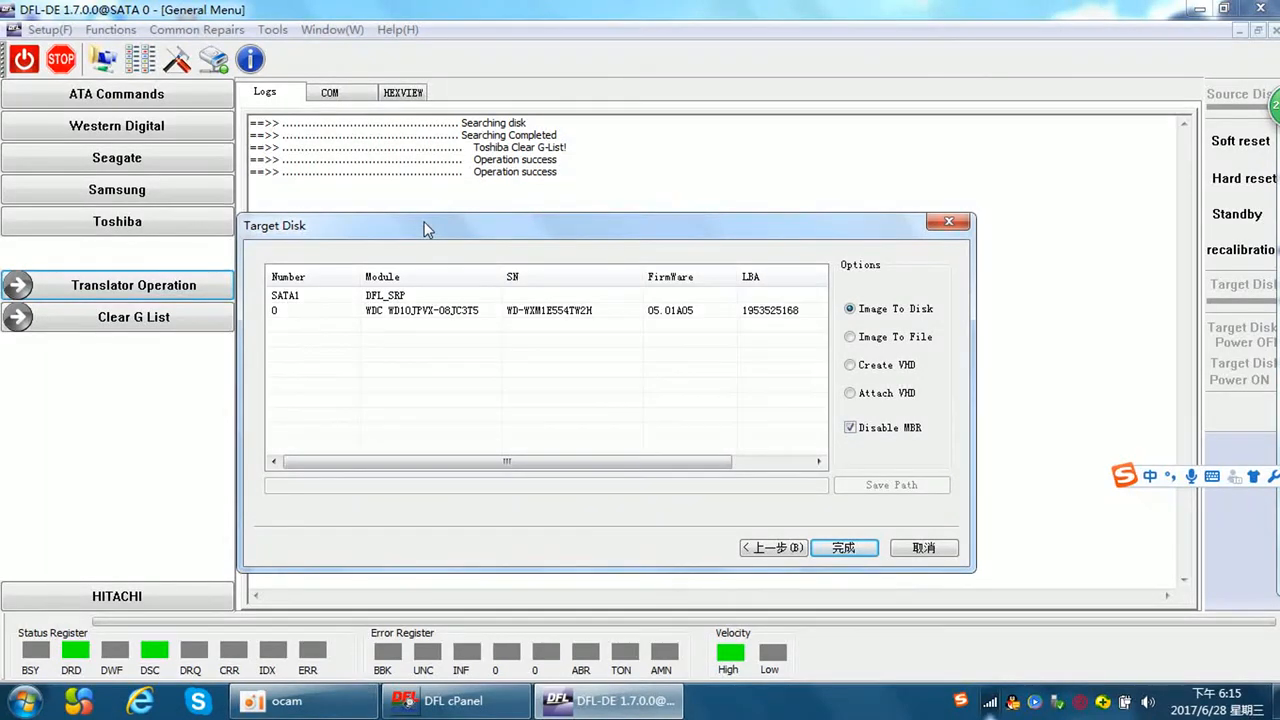
mouse_move(882, 375)
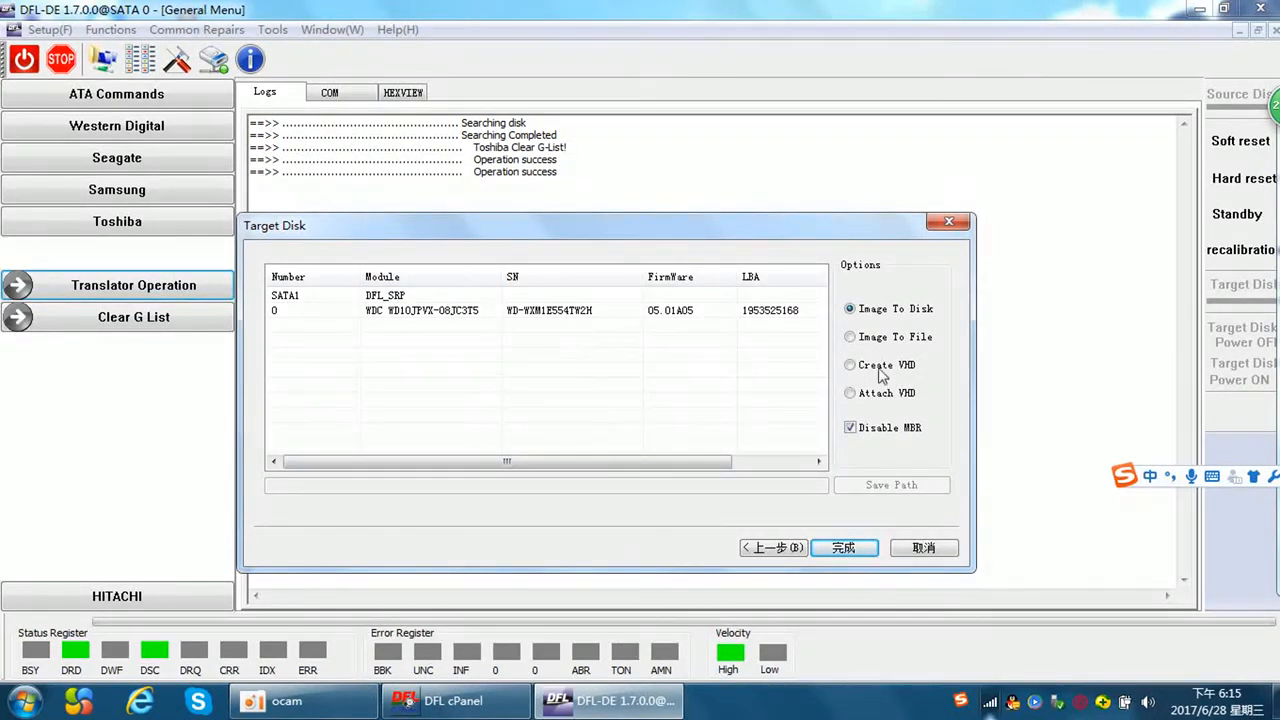
click(850, 336)
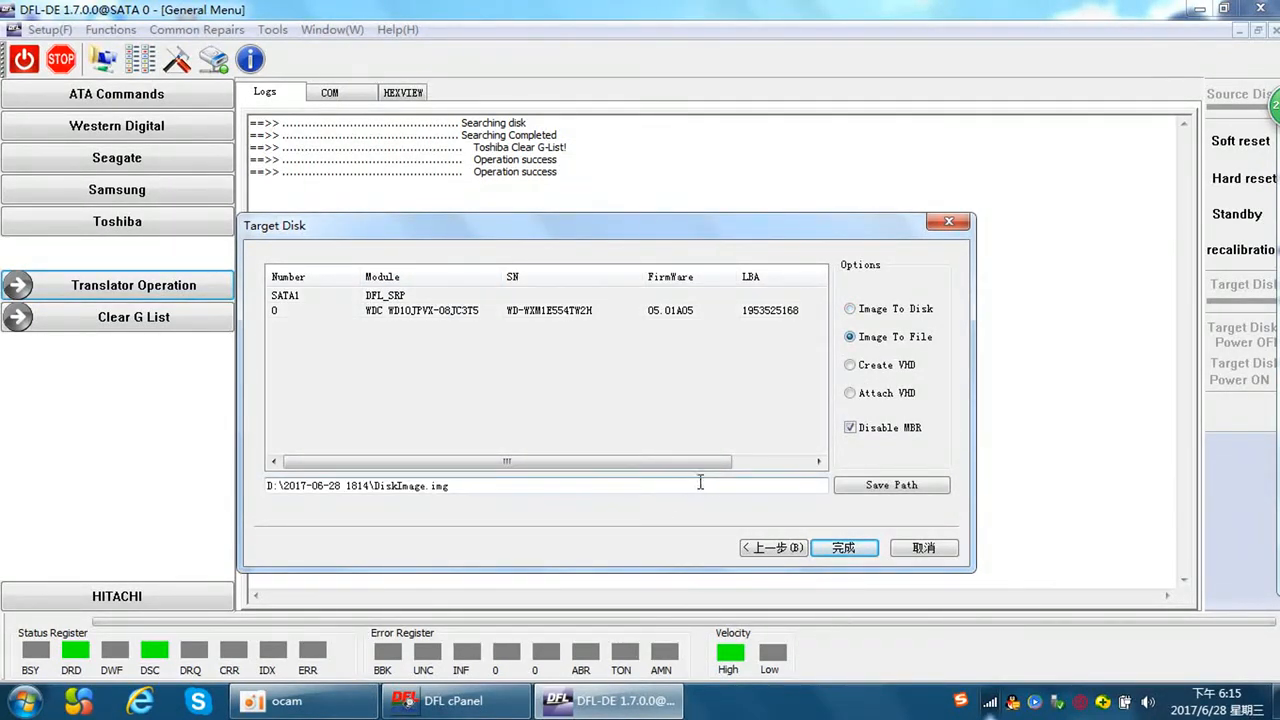
click(843, 547)
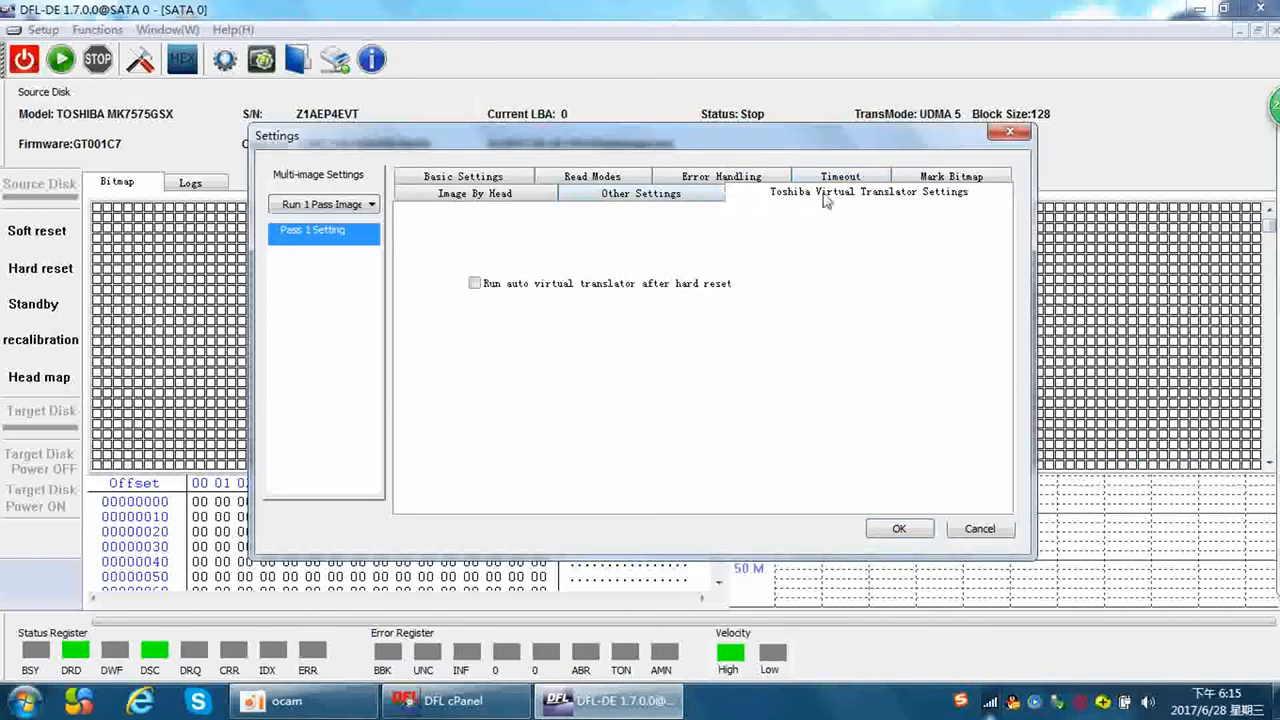
mouse_move(960, 205)
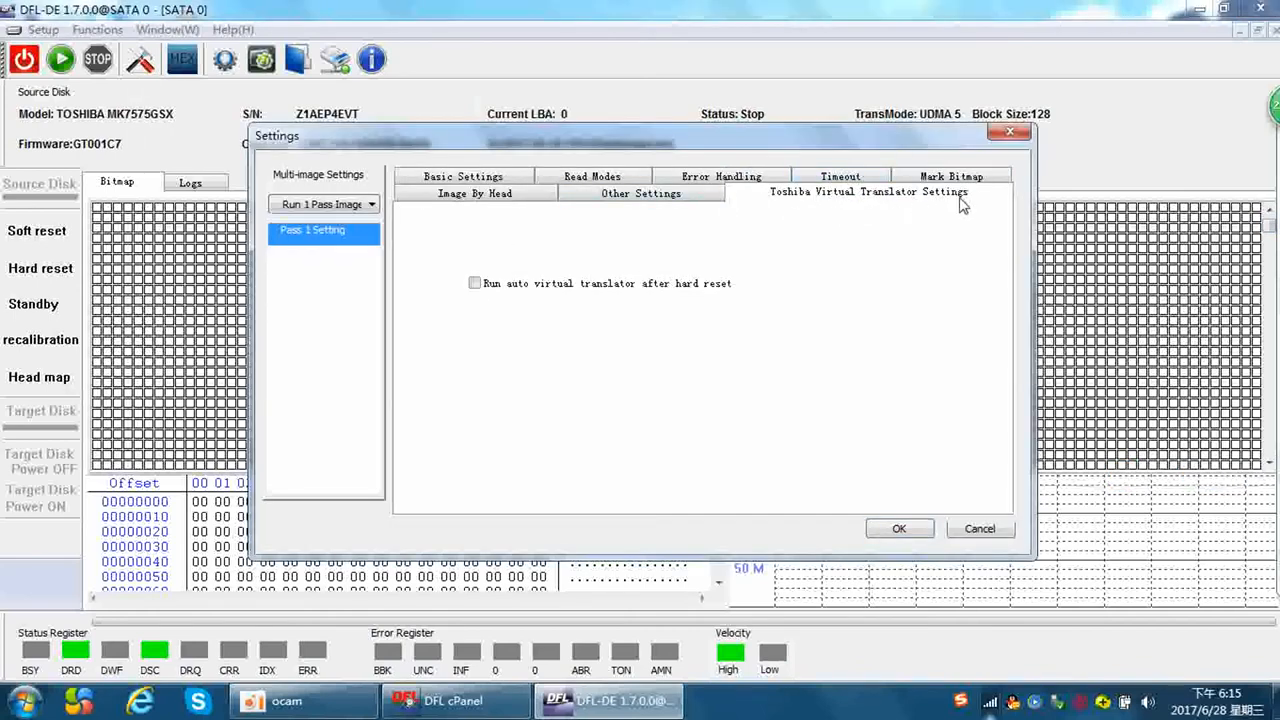
- Enable the auto virtual translator after hard reset and turn off green resource mode
click(475, 283)
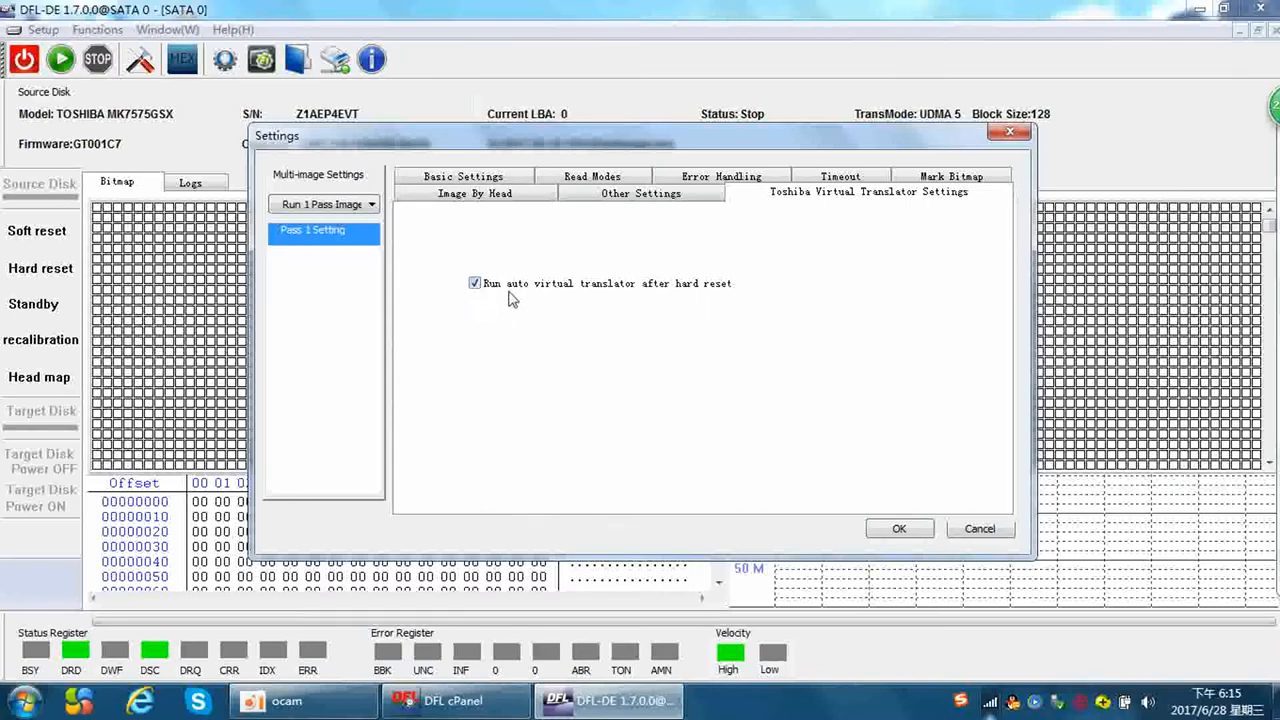
mouse_move(666, 300)
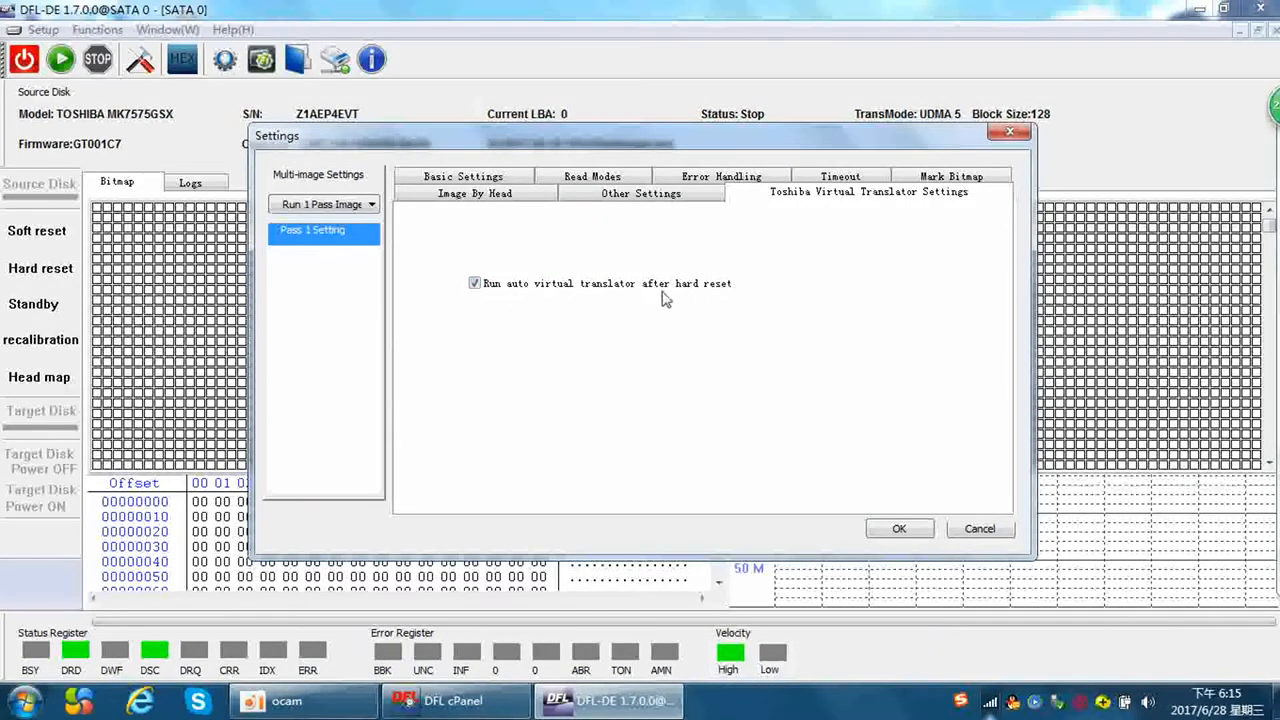
mouse_move(763, 298)
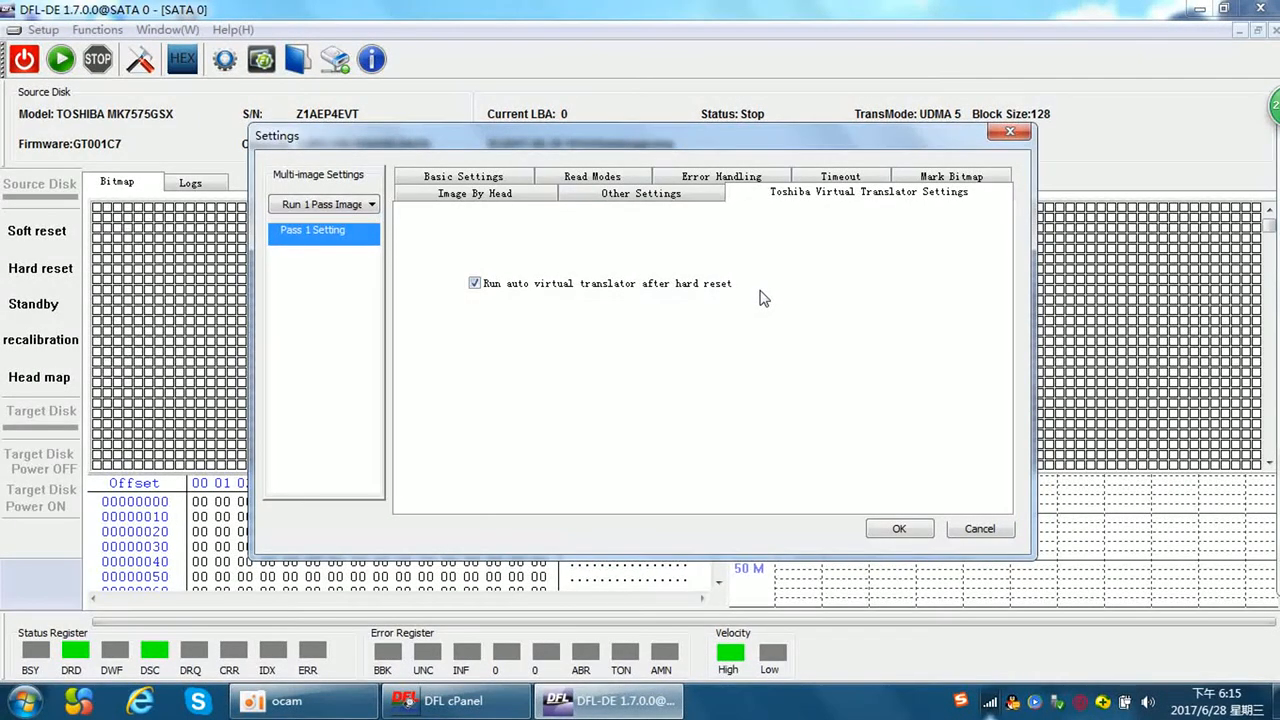
mouse_move(500, 365)
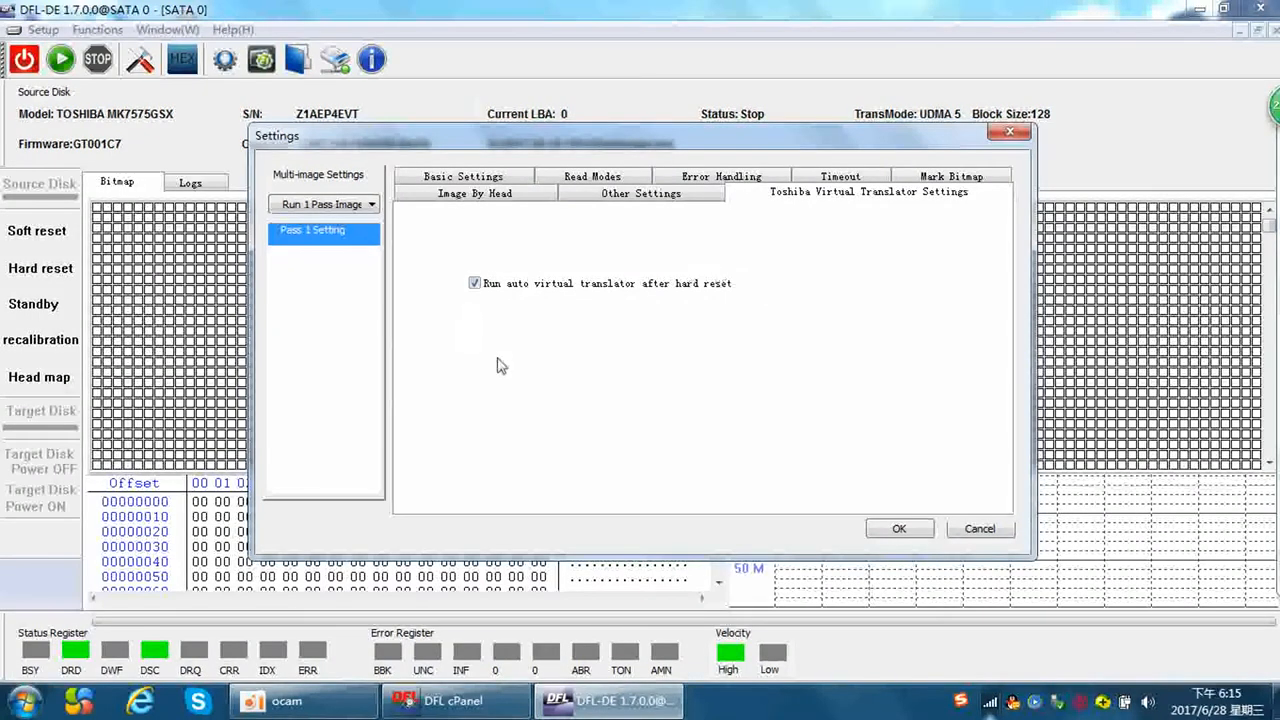
mouse_move(590, 343)
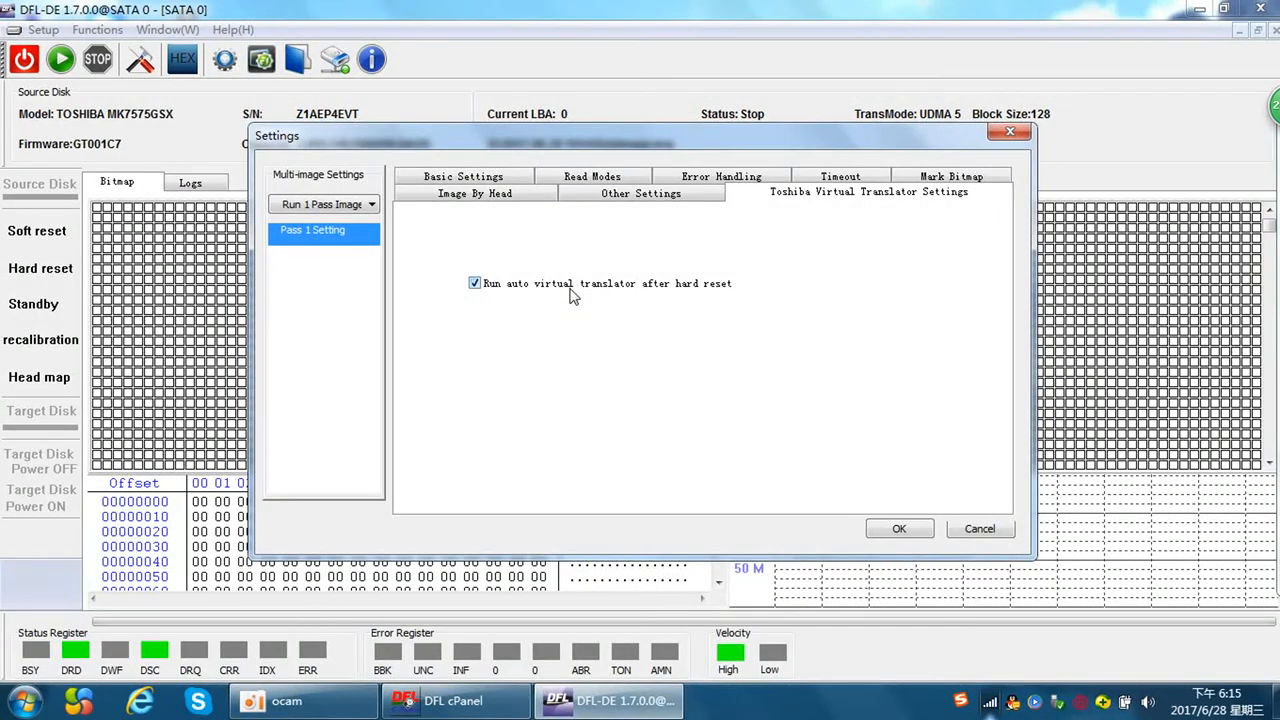
mouse_move(826, 469)
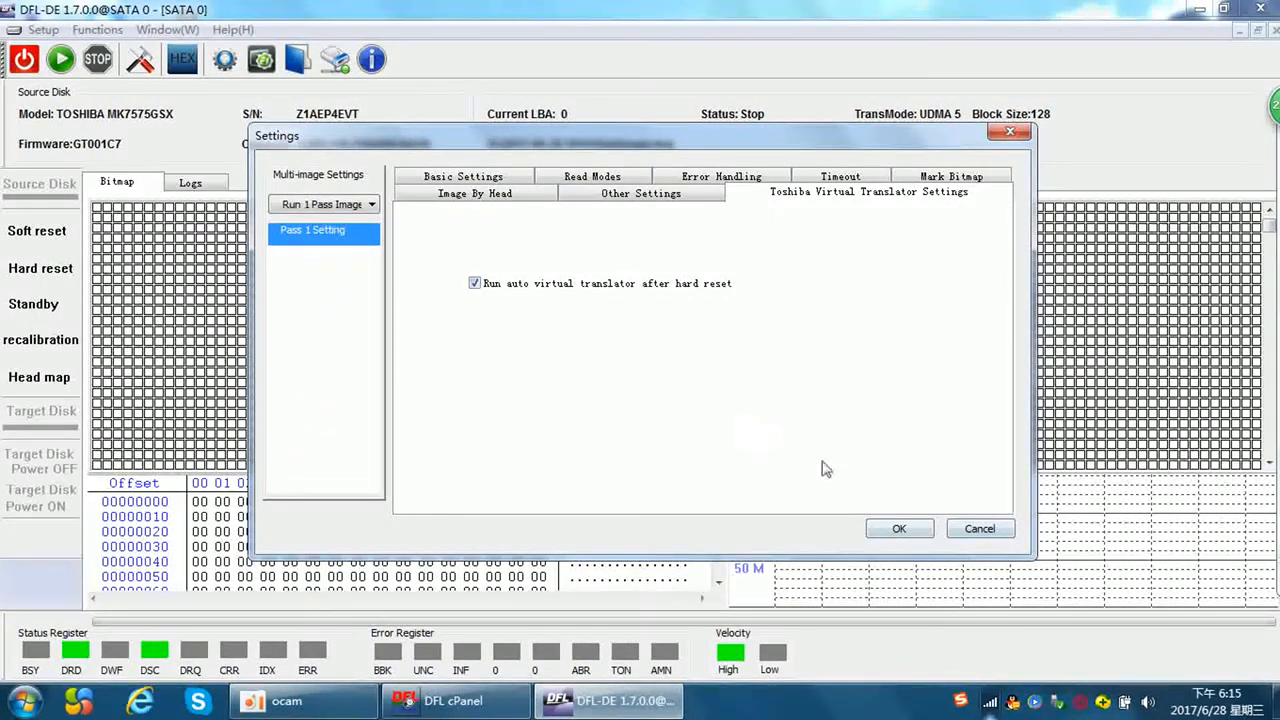
click(462, 176)
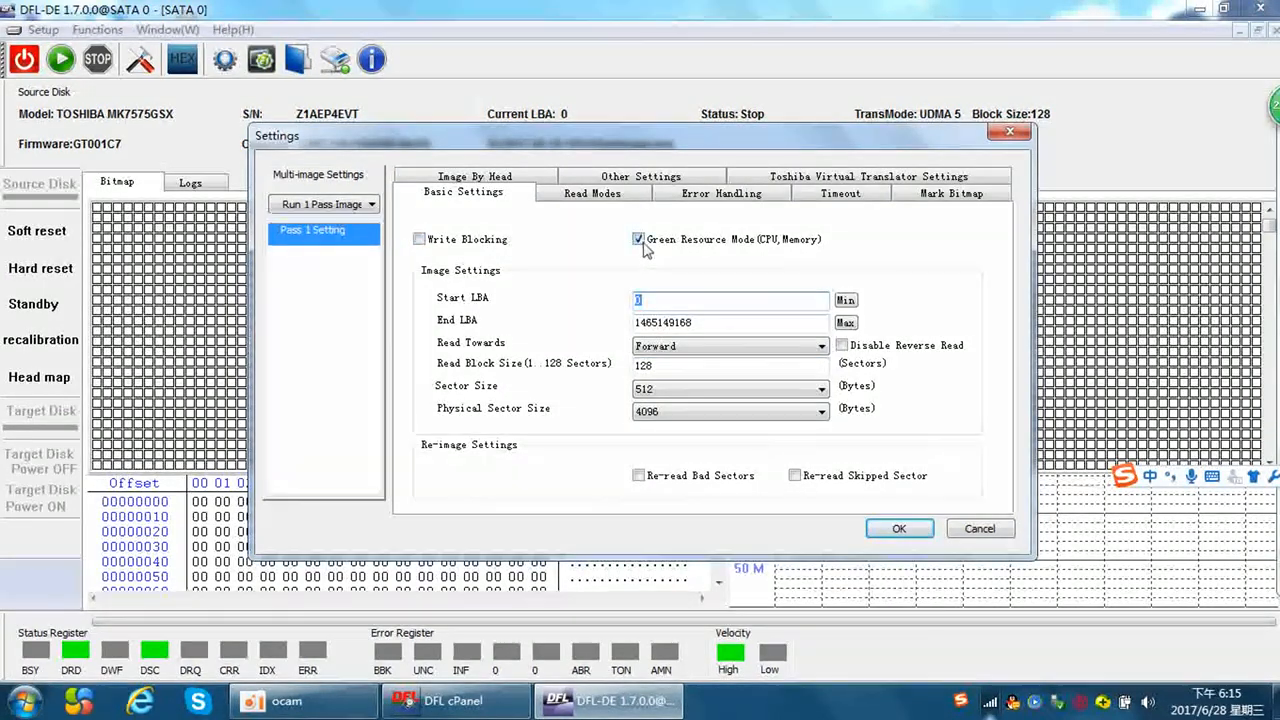
click(898, 528)
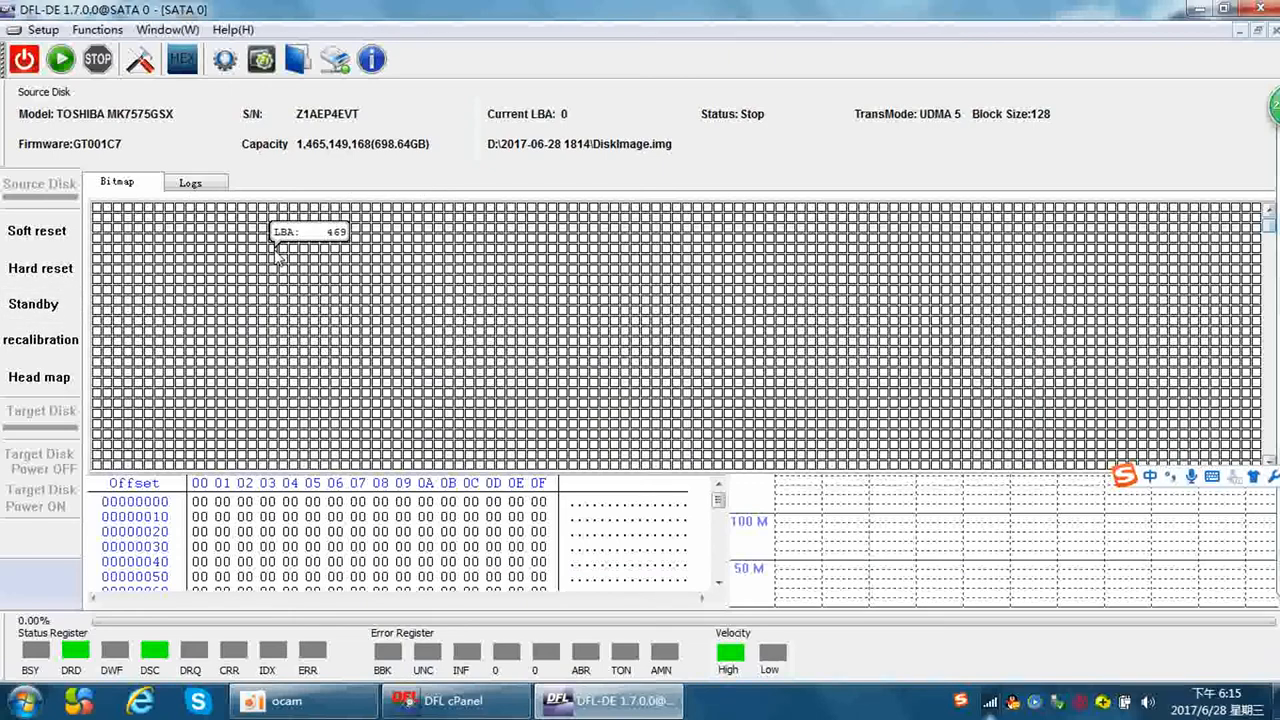
mouse_move(357, 280)
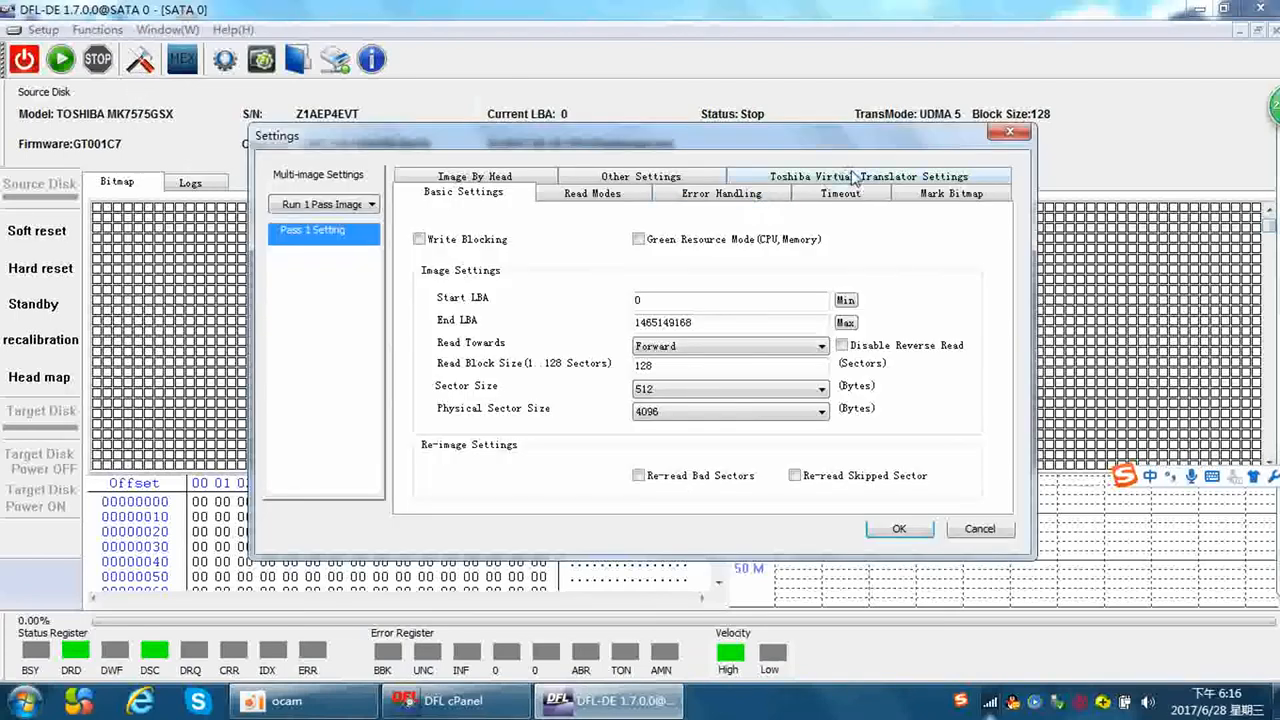
- Verify the Toshiba Virtual Translator tab still has auto translator after hard reset enabled
click(869, 176)
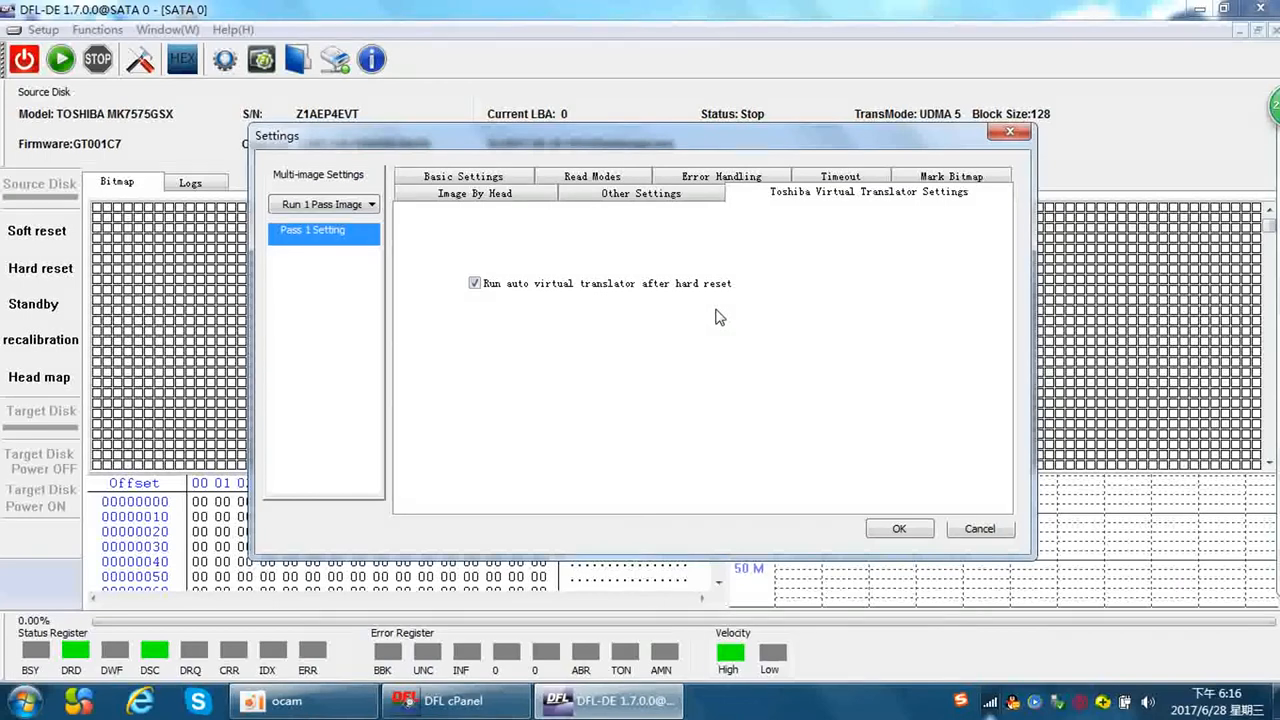
mouse_move(898, 528)
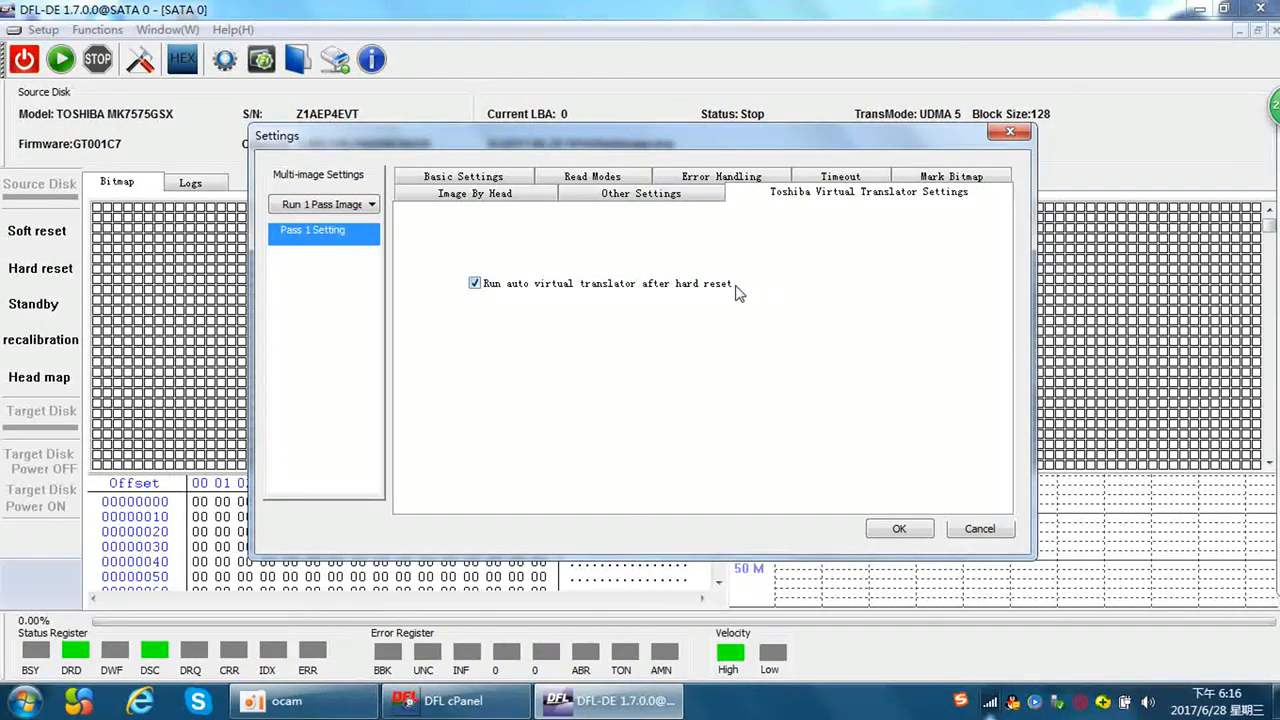
- Close Settings and start imaging the Toshiba drive to DiskImage.img on D:
click(898, 528)
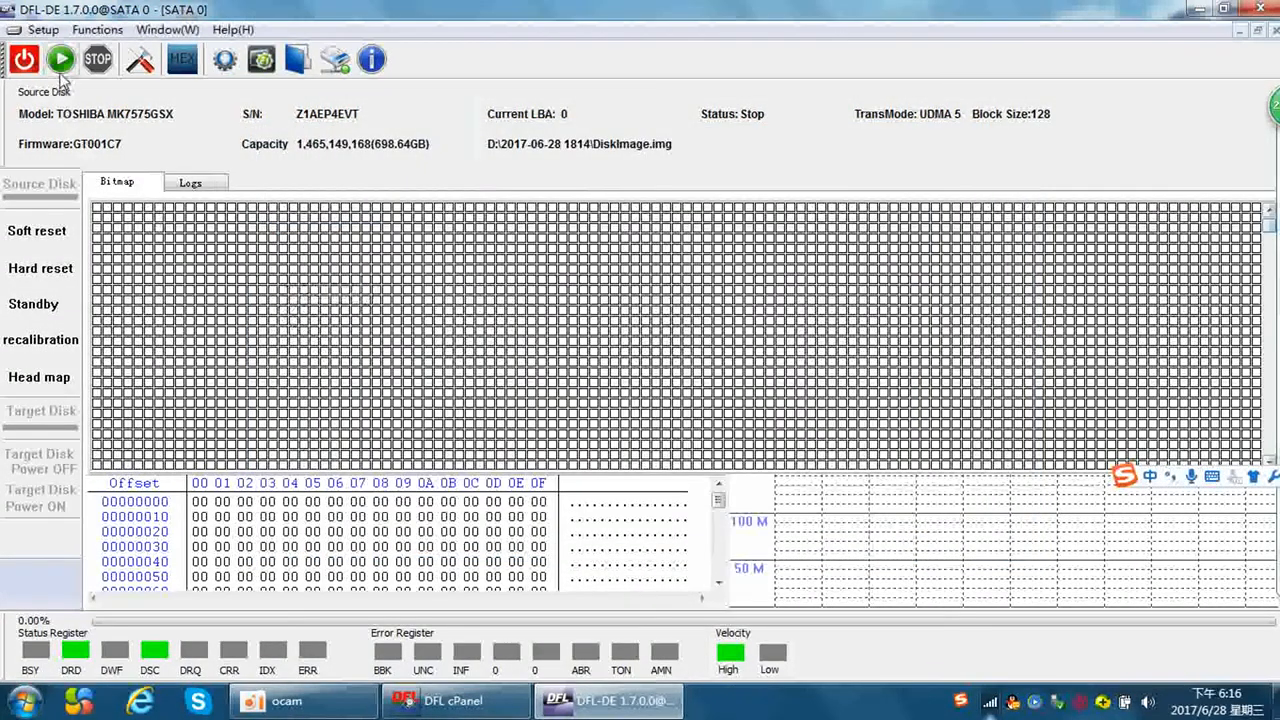
click(60, 58)
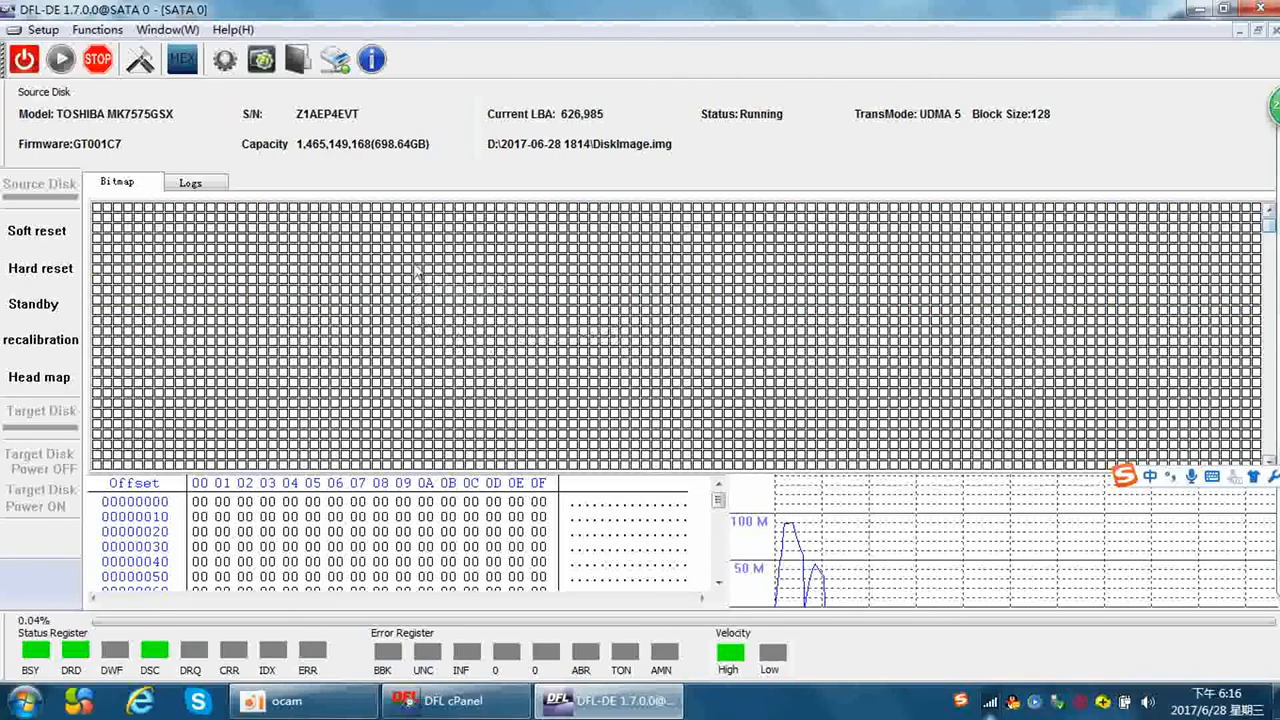
mouse_move(417, 270)
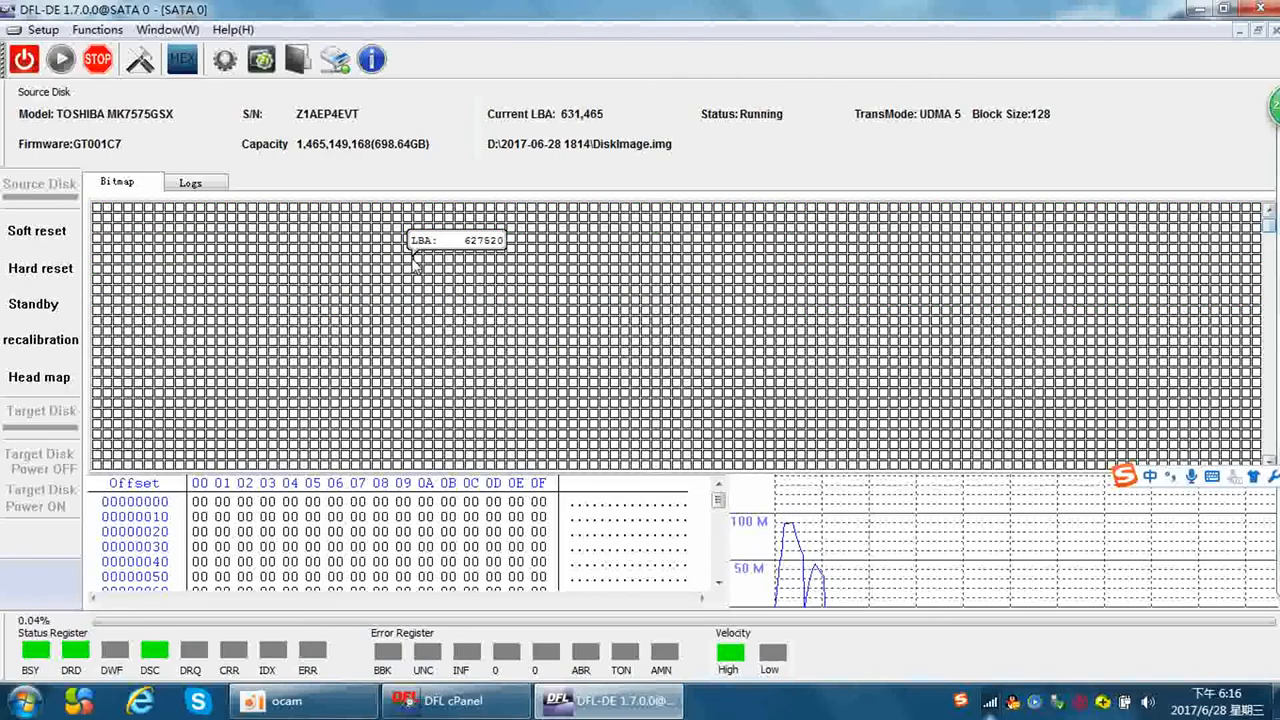